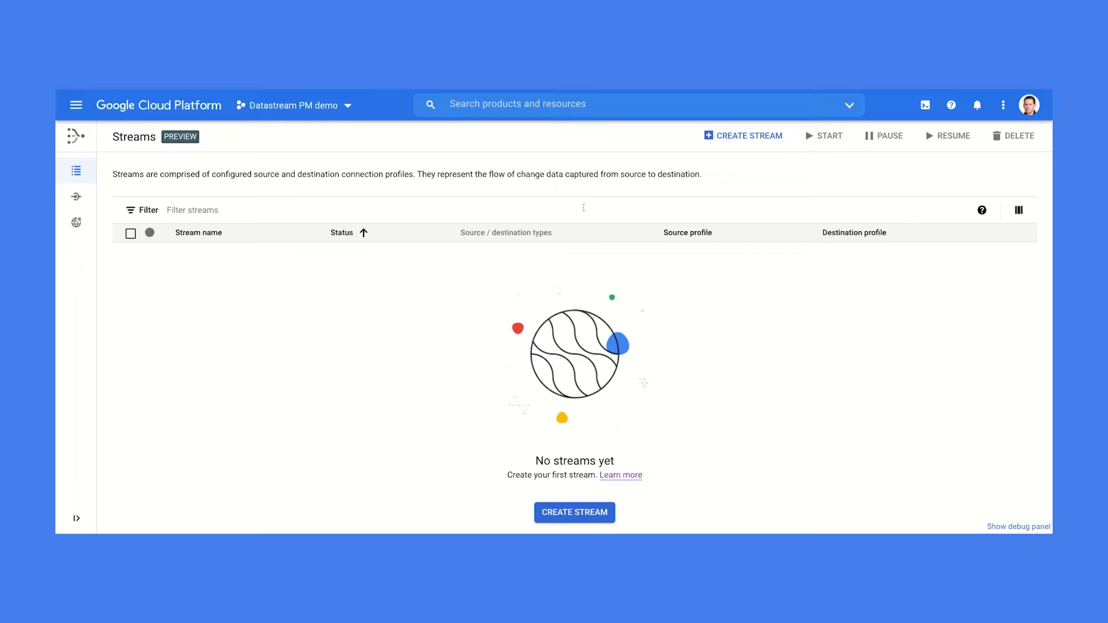
# - Search the Cloud console for 'Datastream' from the empty Streams page
pyautogui.write('D')
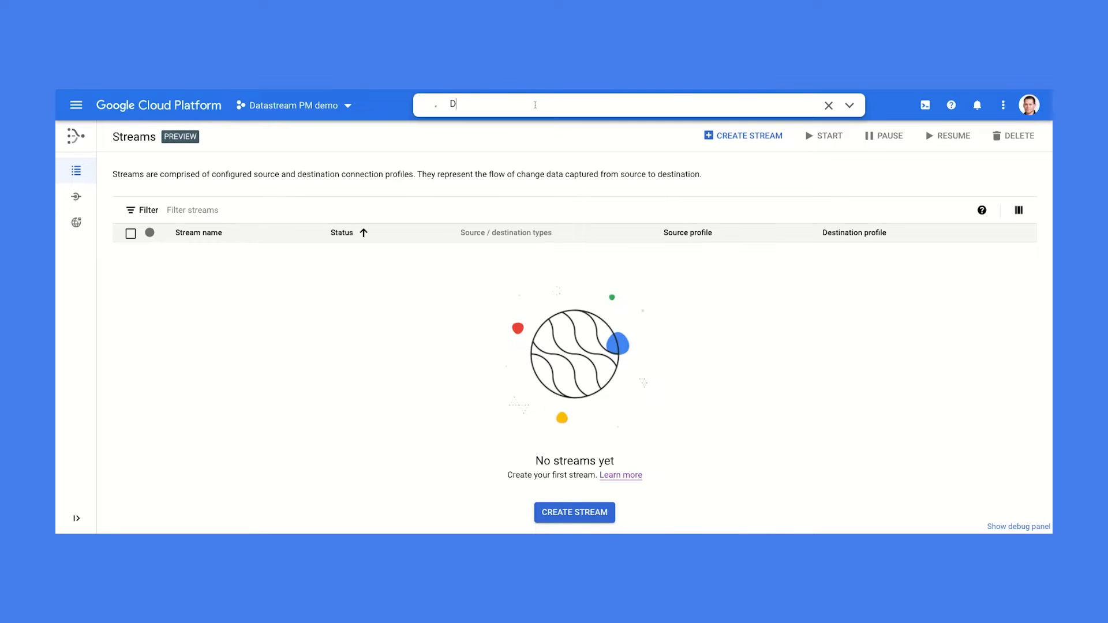
pyautogui.write('atastream')
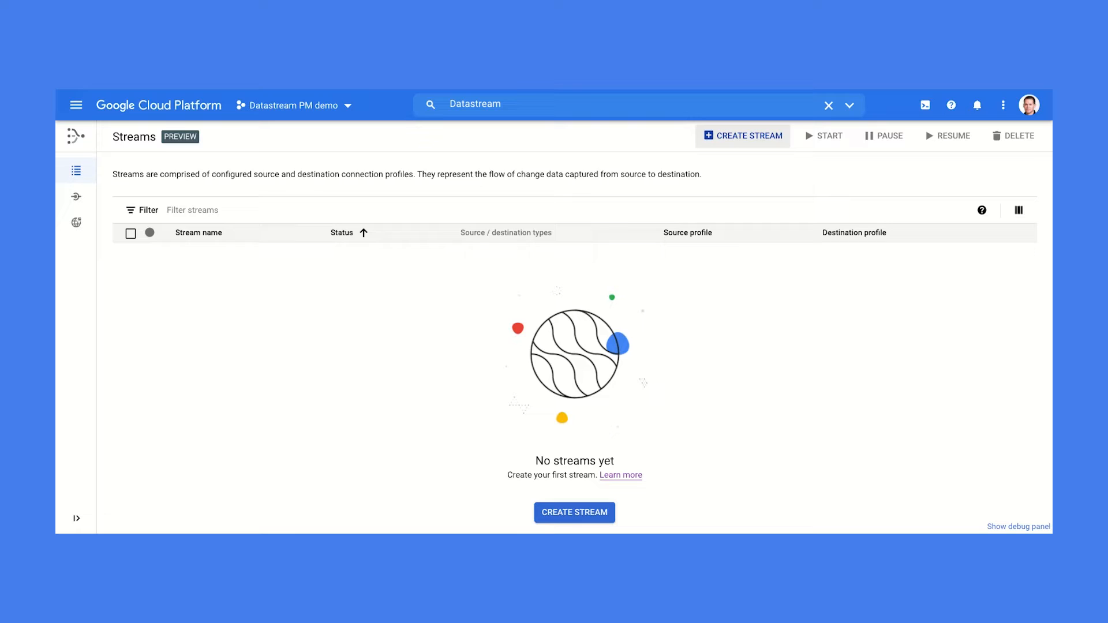
# - Create stream 'My First Stream' with an autofilled ID and Oracle source, reviewing prerequisites
pyautogui.click(574, 512)
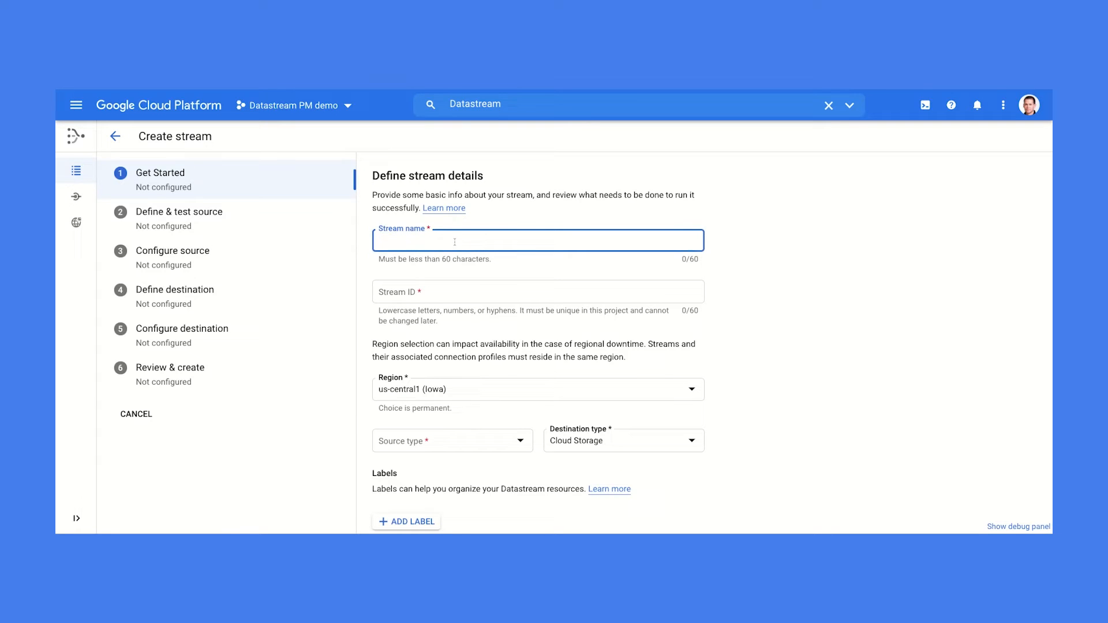
pyautogui.write('My First Stream')
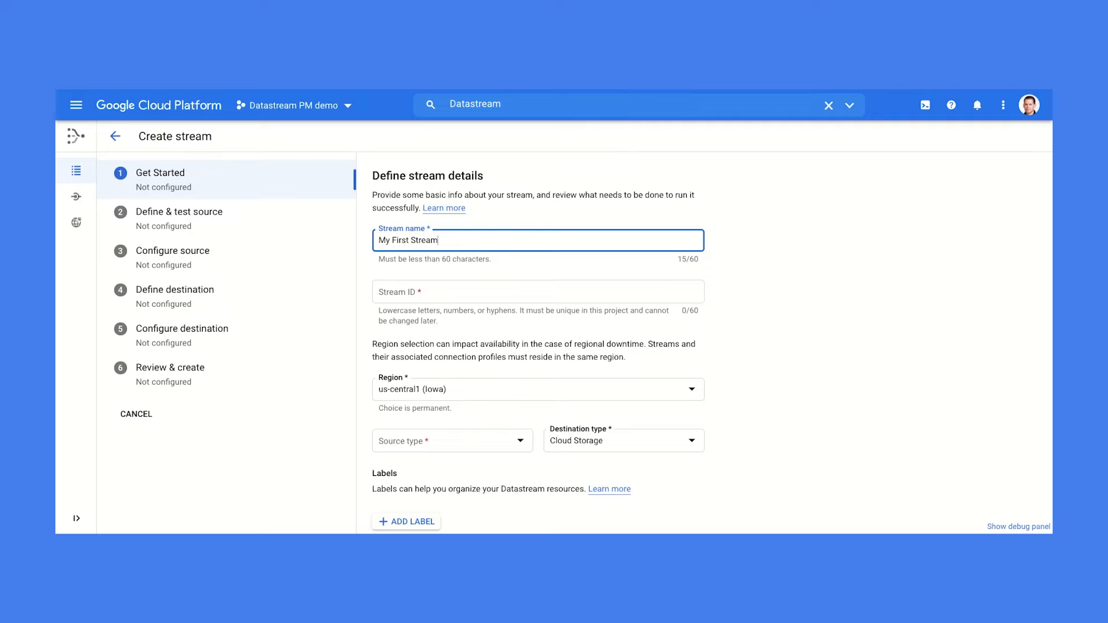
pyautogui.click(537, 290)
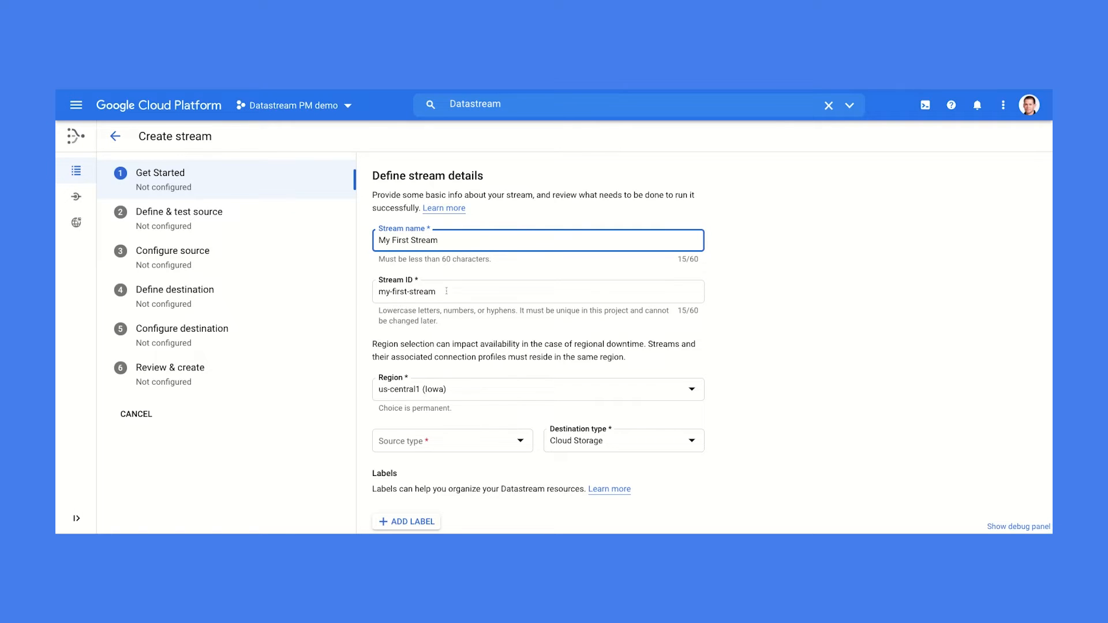
pyautogui.click(452, 441)
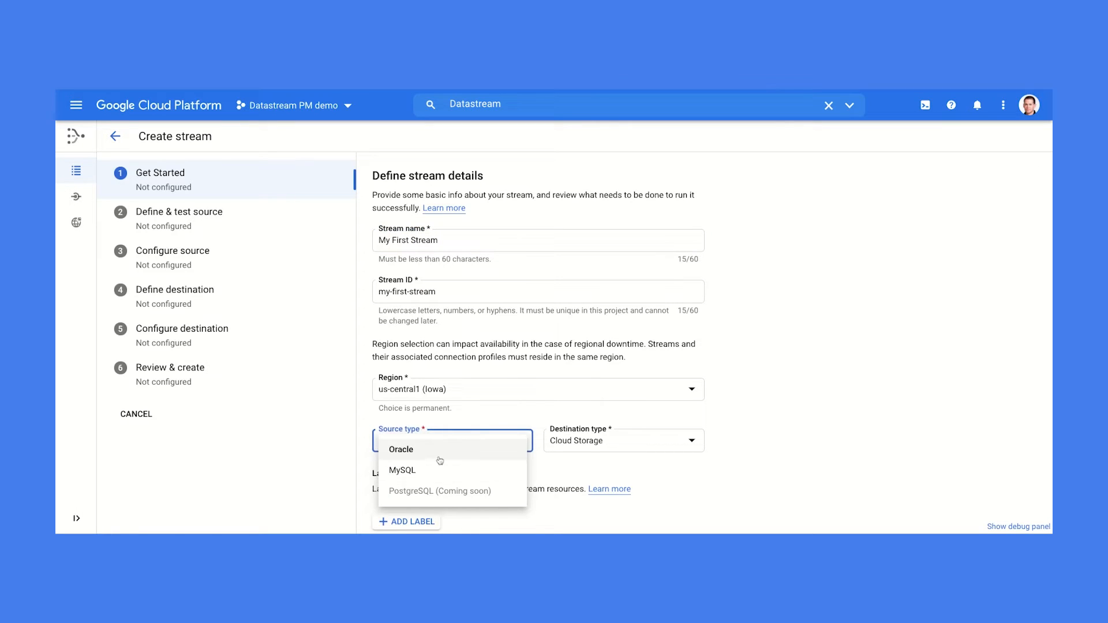
pyautogui.click(400, 450)
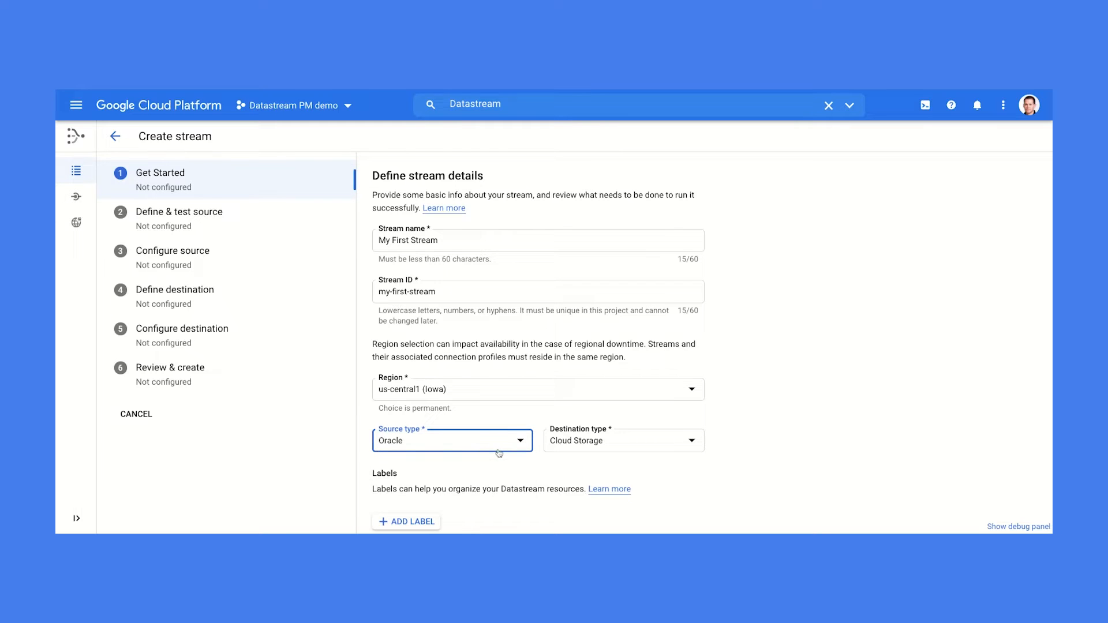
pyautogui.scroll(-3)
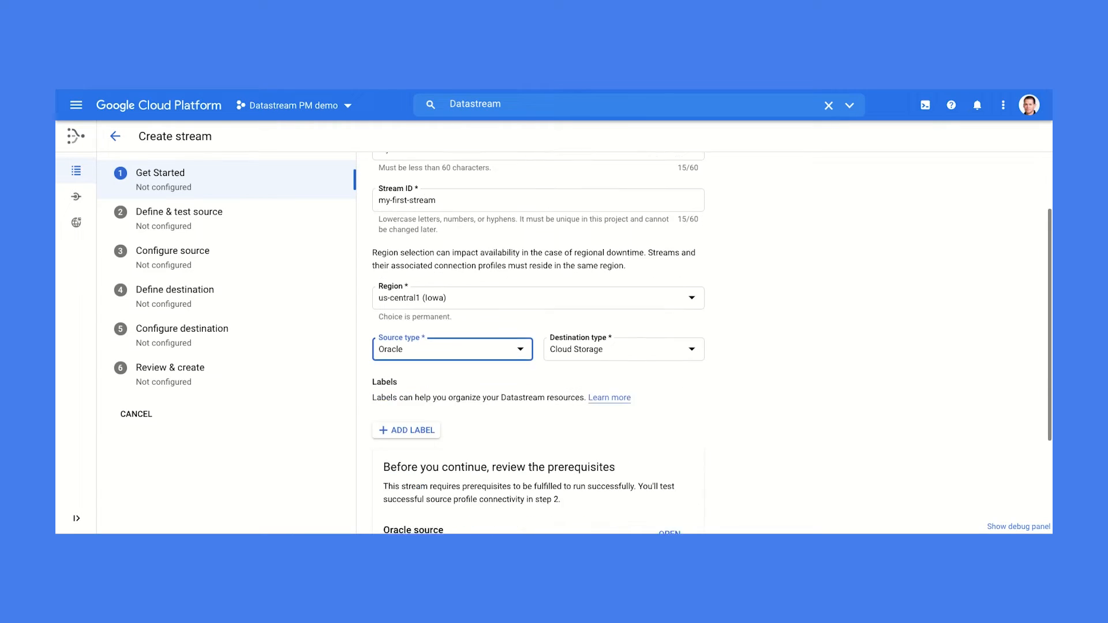
pyautogui.scroll(-3)
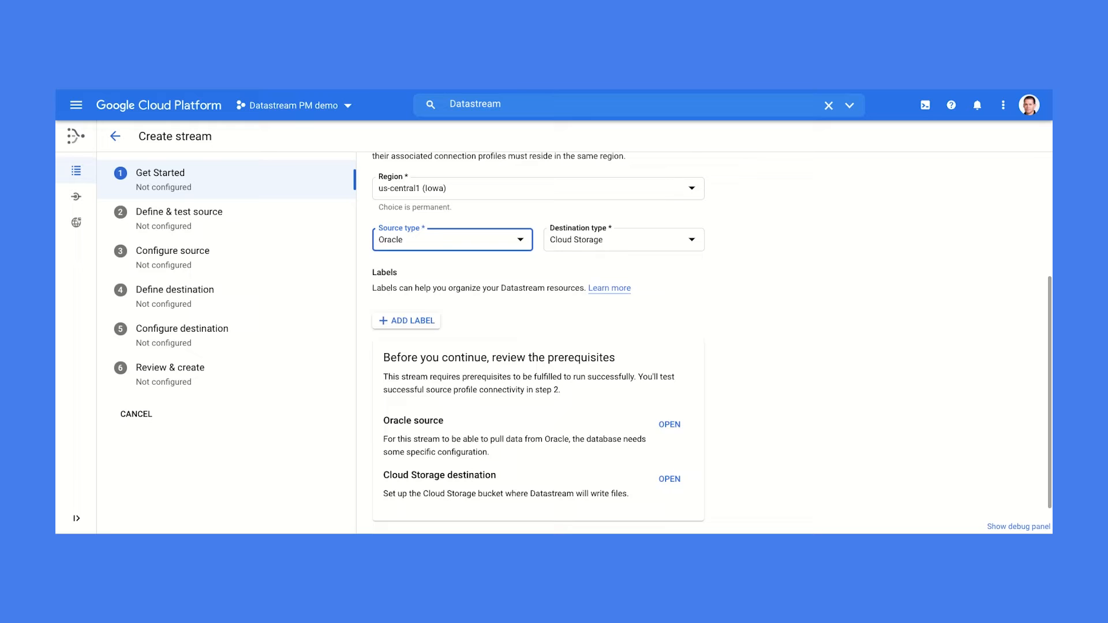
pyautogui.scroll(-3)
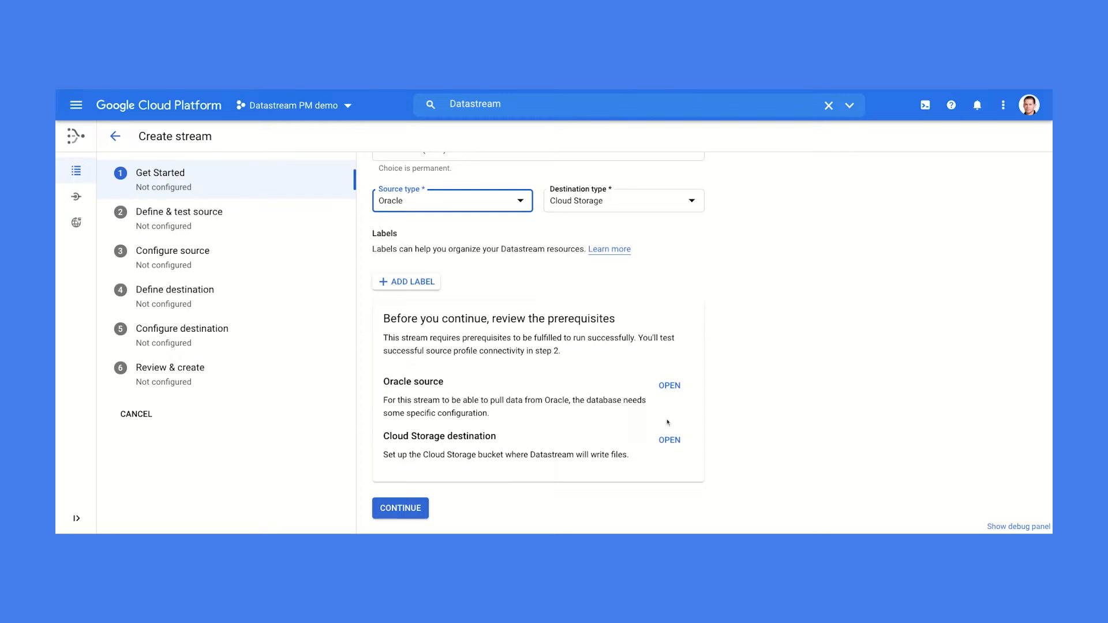
pyautogui.click(668, 385)
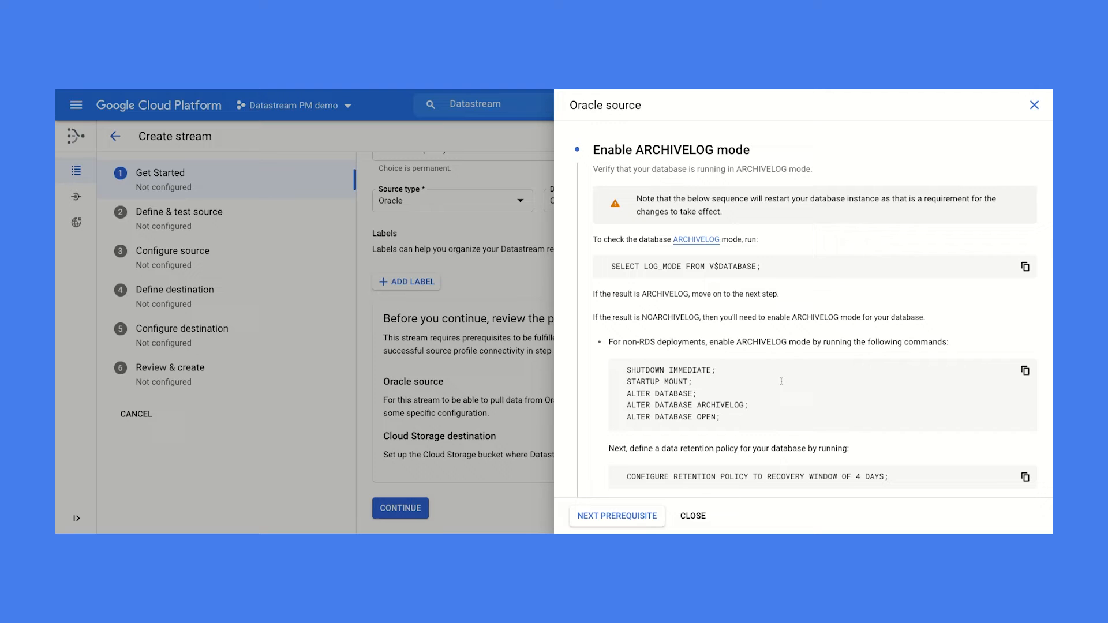
pyautogui.scroll(-3)
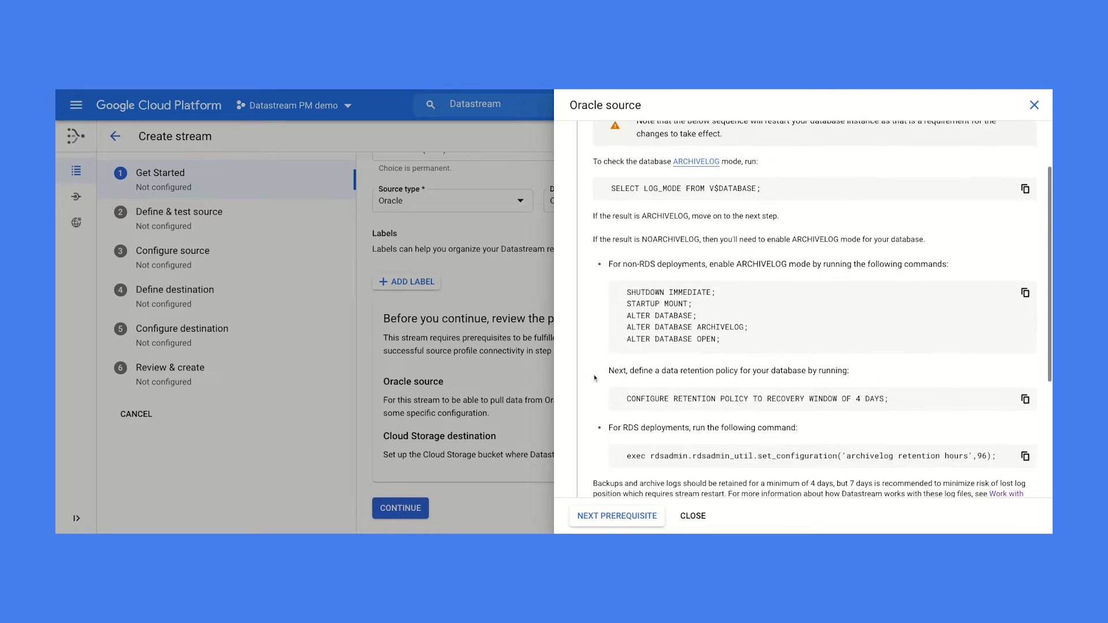
pyautogui.scroll(-3)
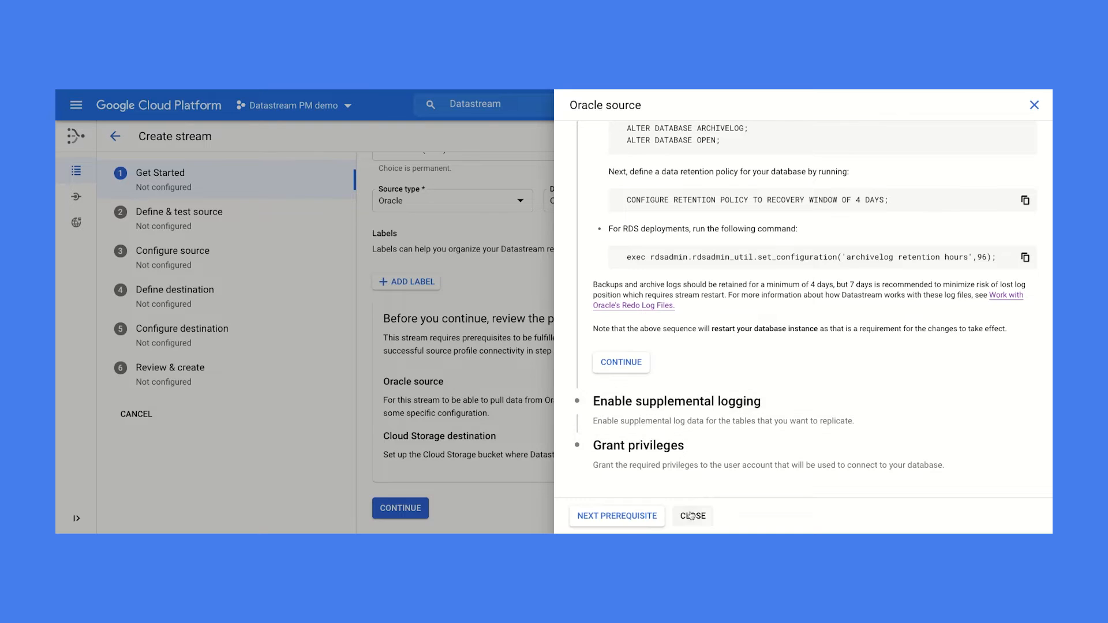
pyautogui.click(695, 515)
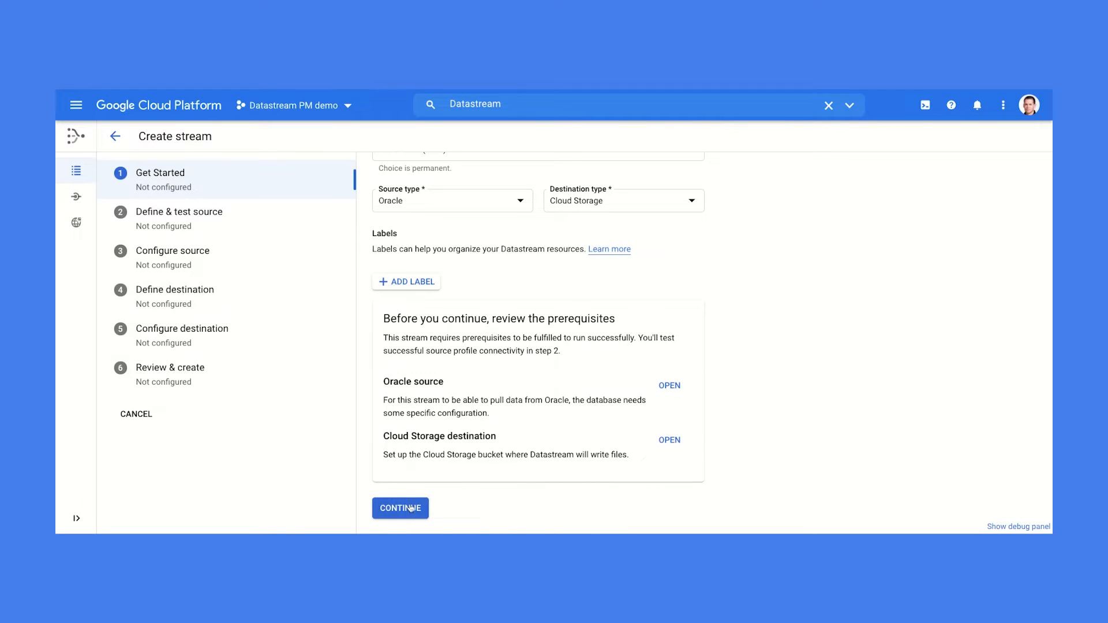
# - Use the 'cp oracle' source connection profile and pass its connectivity test
pyautogui.click(399, 508)
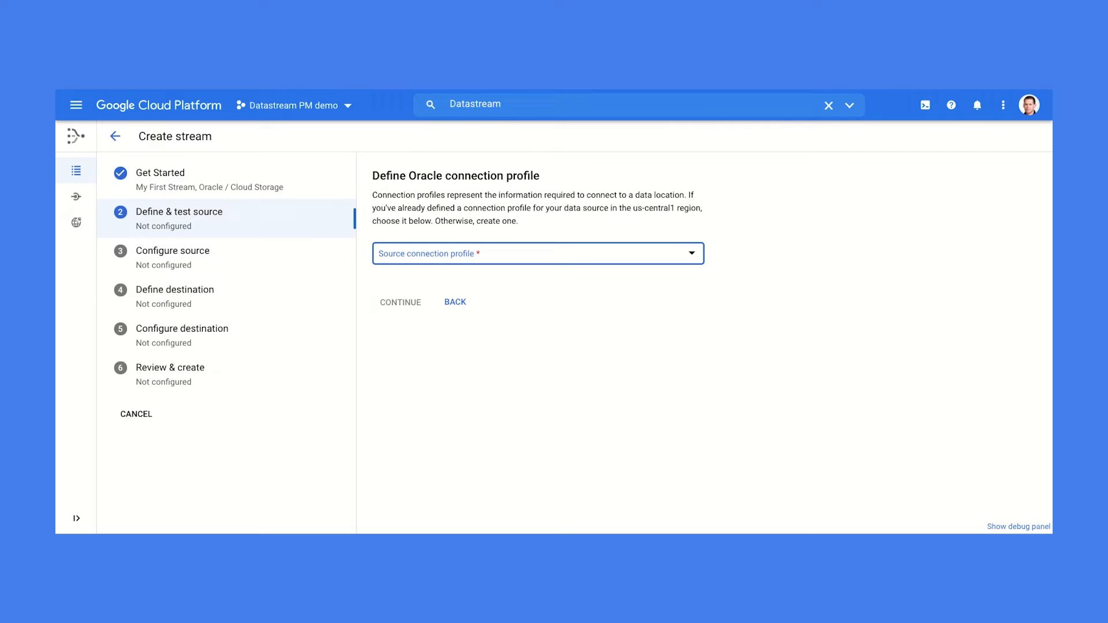
pyautogui.moveTo(530, 313)
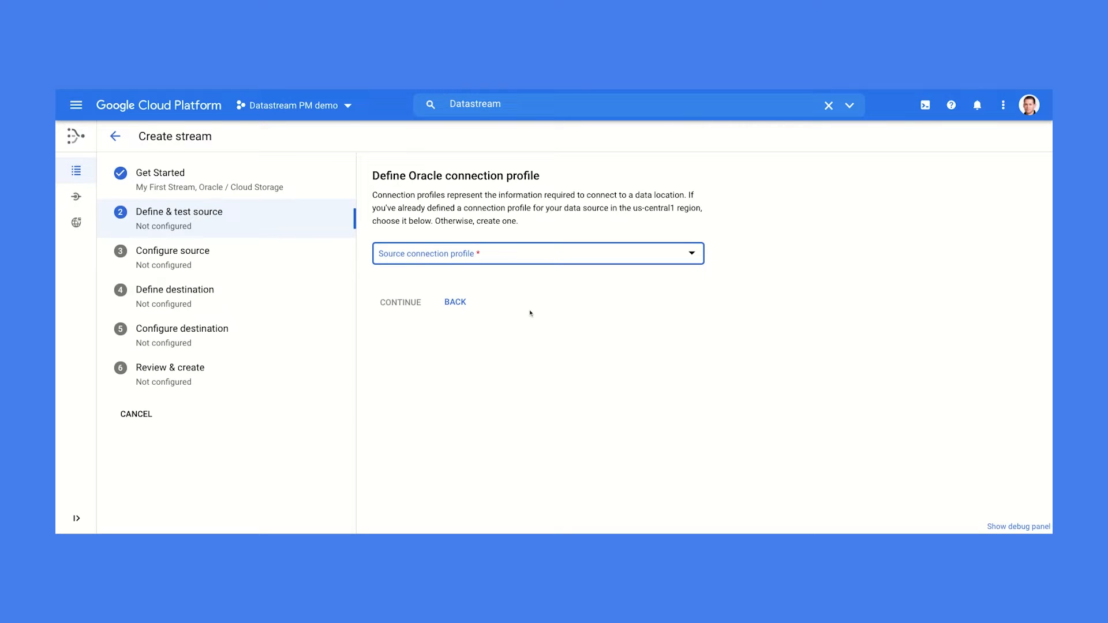
pyautogui.click(537, 252)
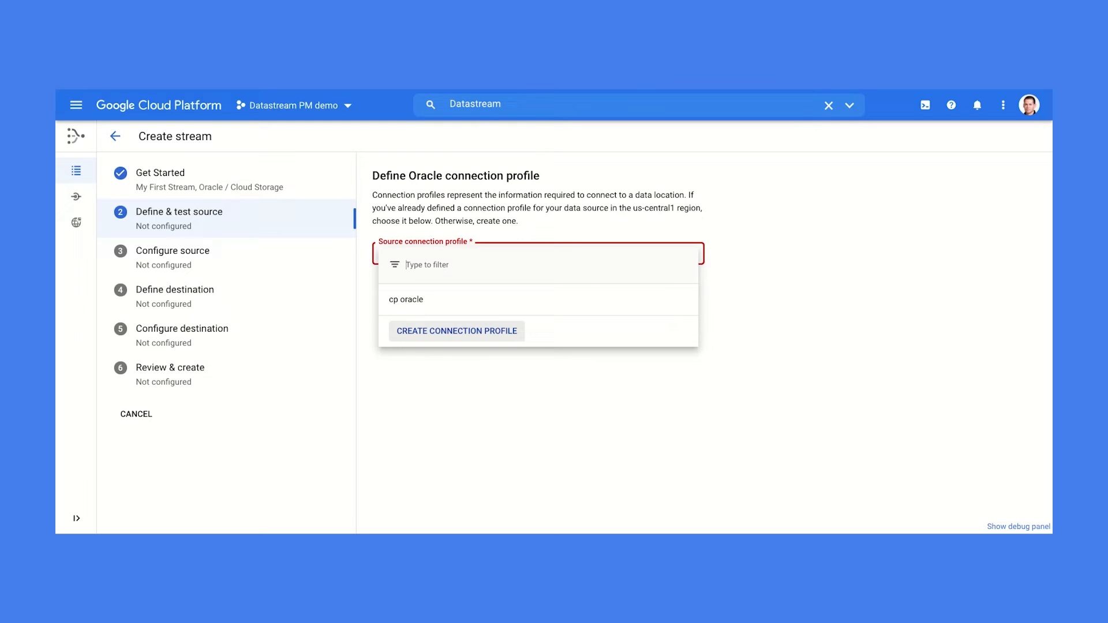
pyautogui.moveTo(496, 323)
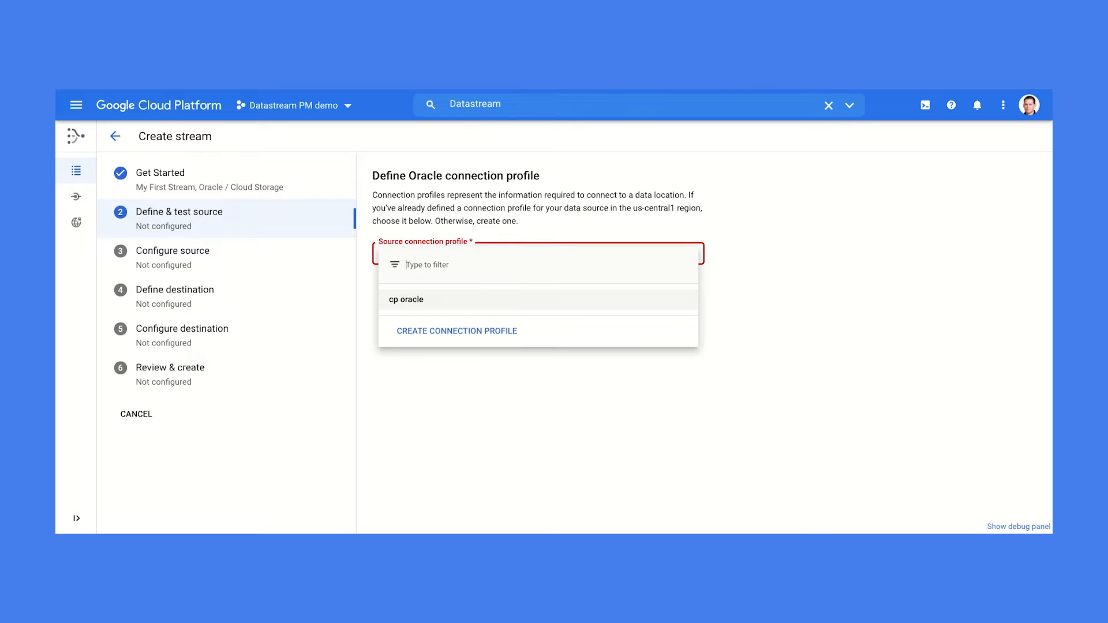
pyautogui.click(406, 299)
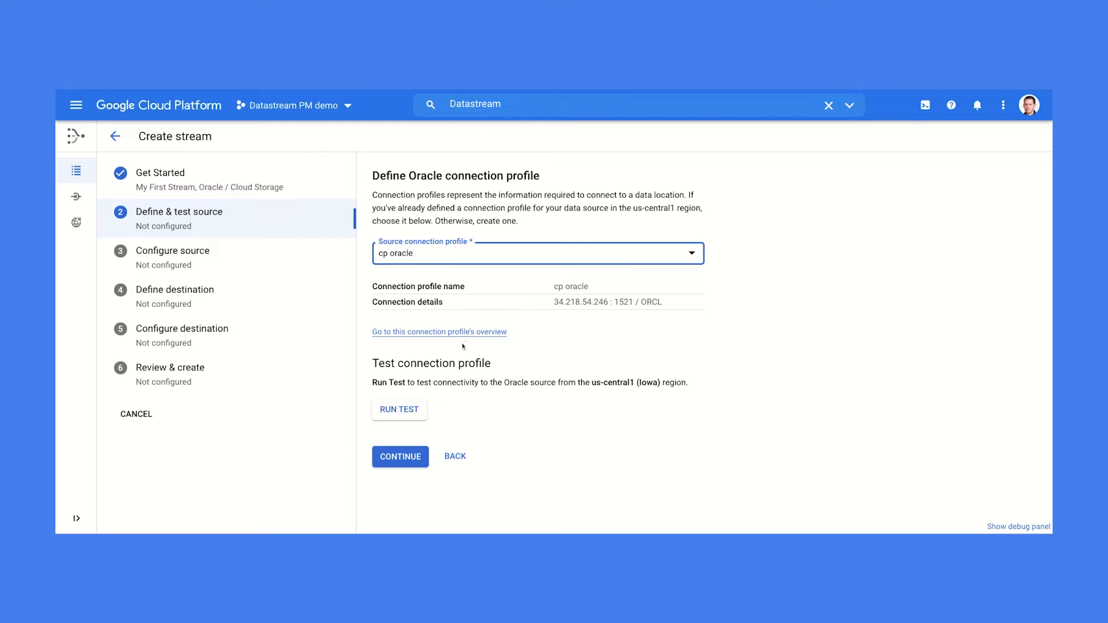
pyautogui.moveTo(399, 409)
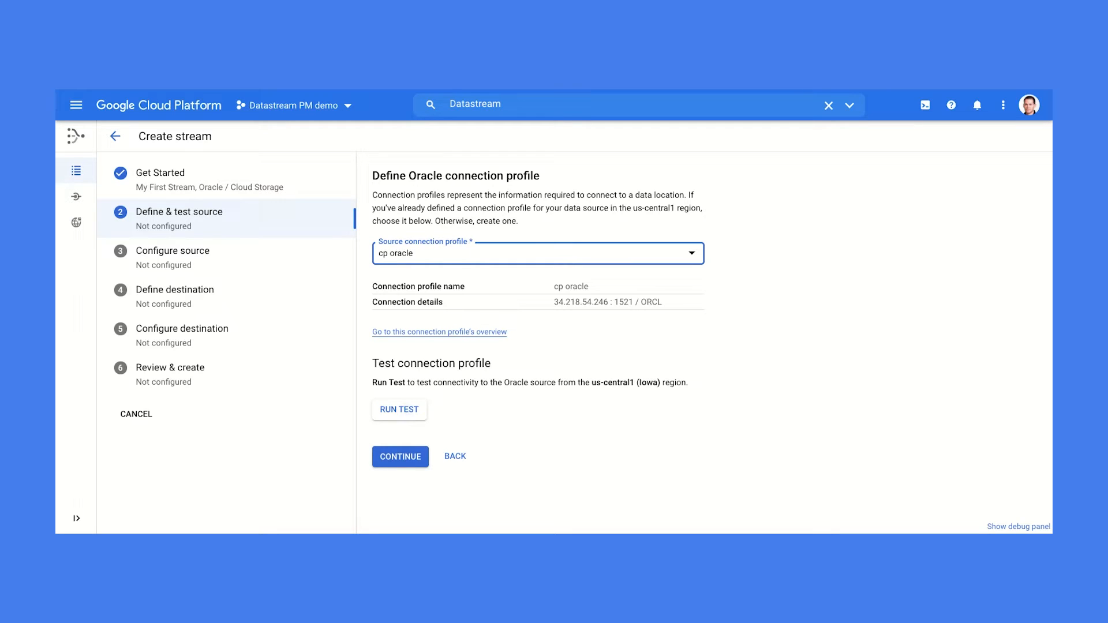
pyautogui.click(398, 409)
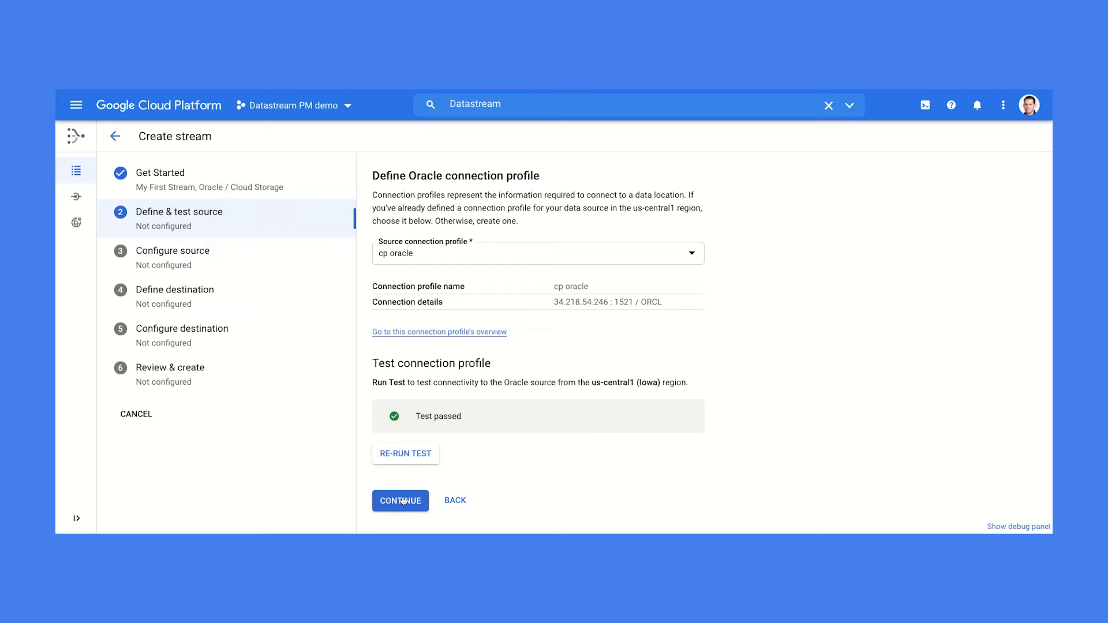
pyautogui.click(400, 500)
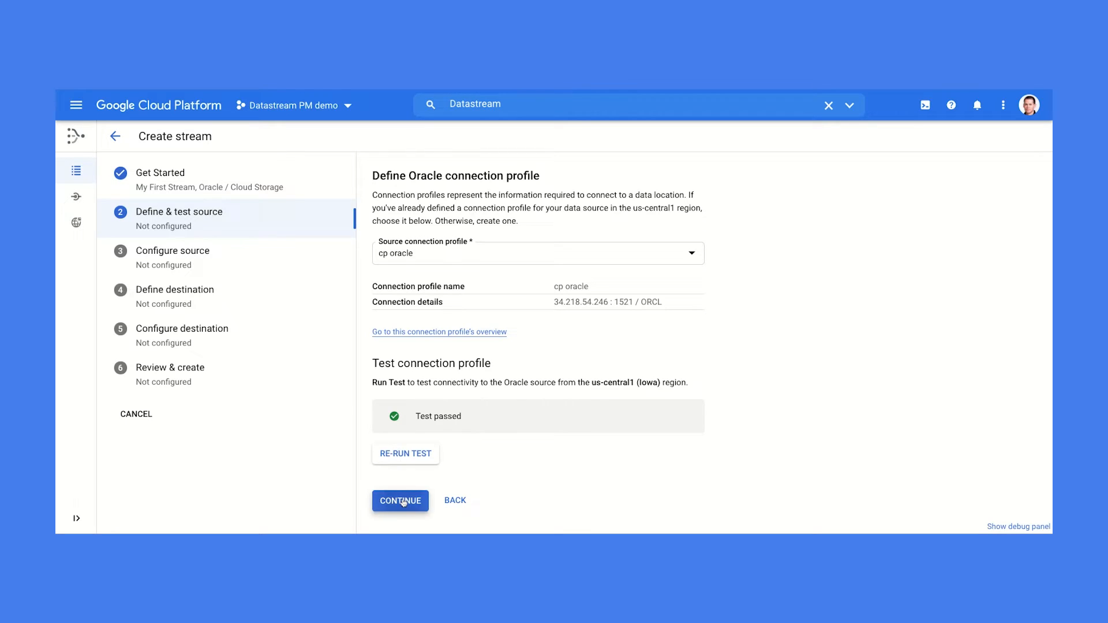
pyautogui.click(400, 500)
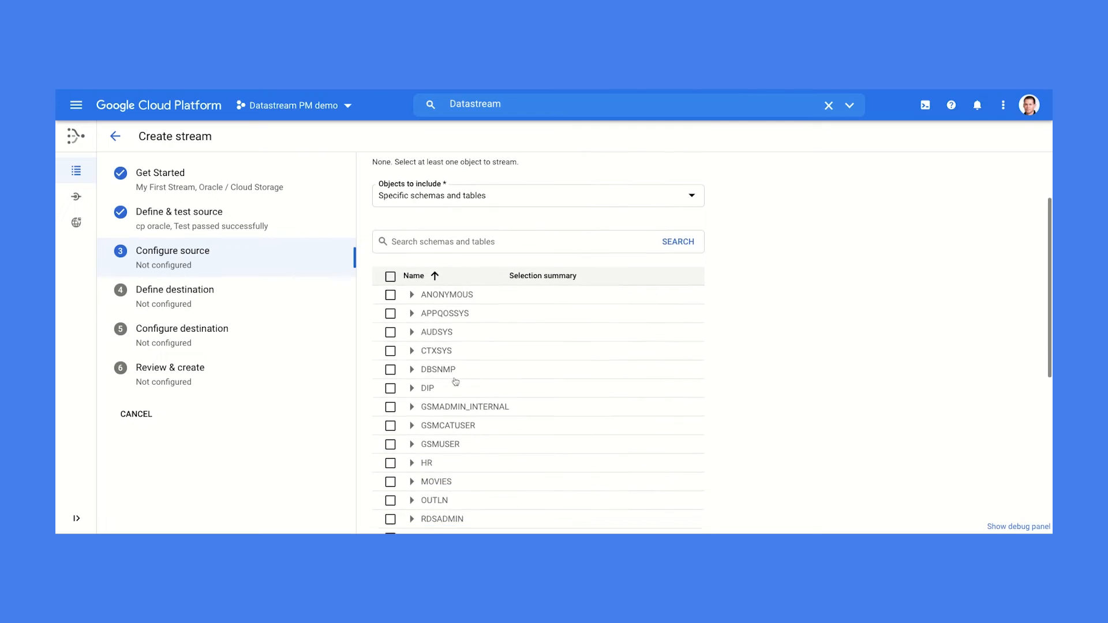
# - Include the HR schema and MOVIES tables with historical backfill, then proceed to destination
pyautogui.scroll(-3)
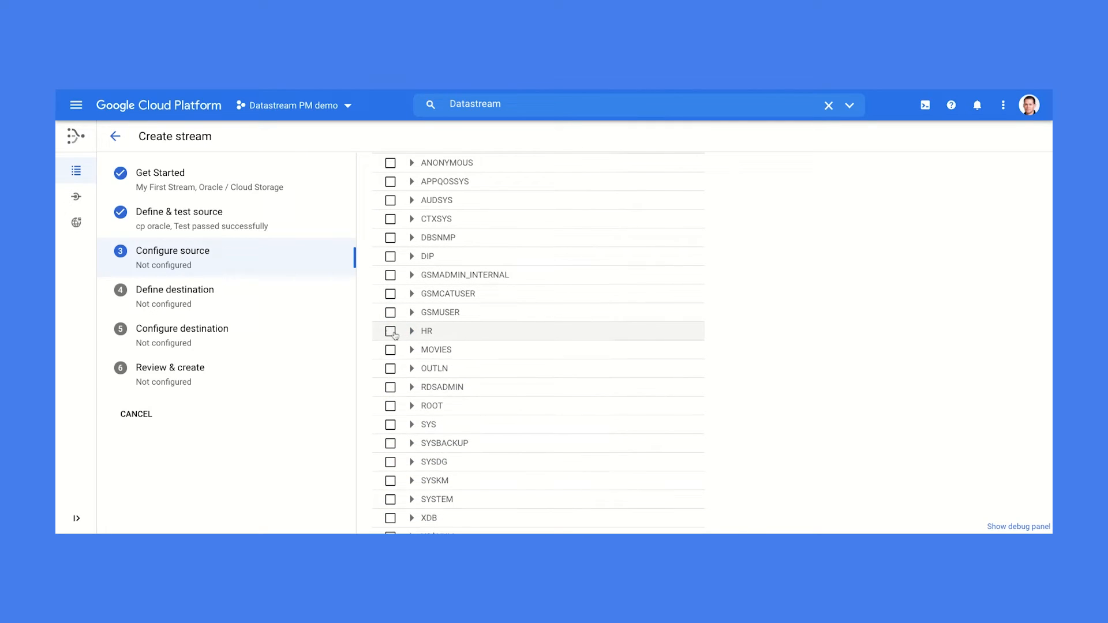
pyautogui.click(390, 331)
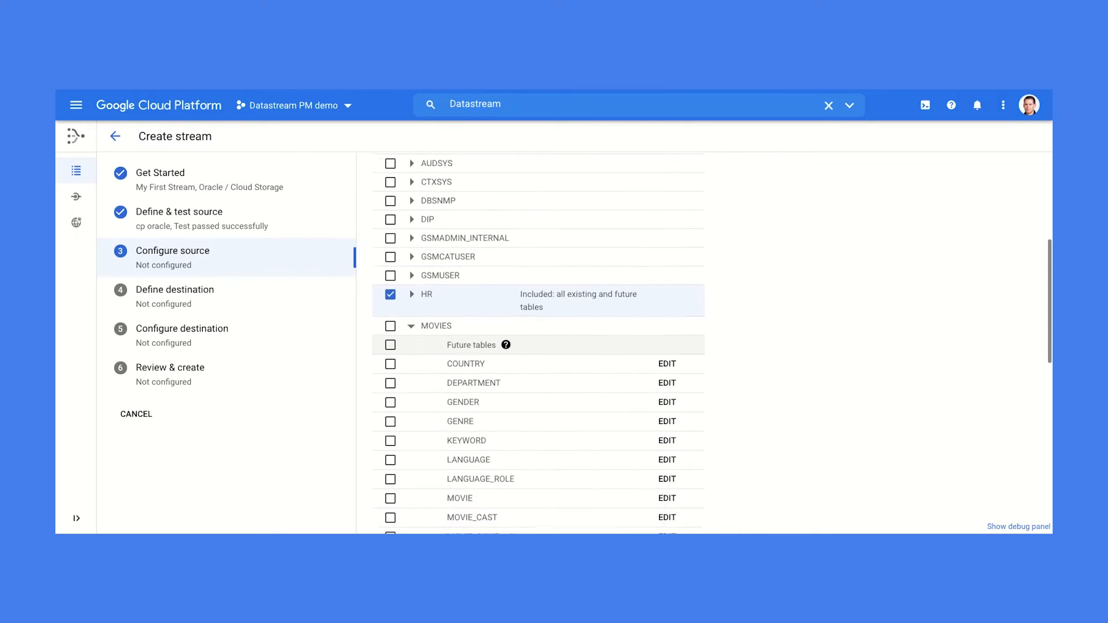
pyautogui.click(390, 383)
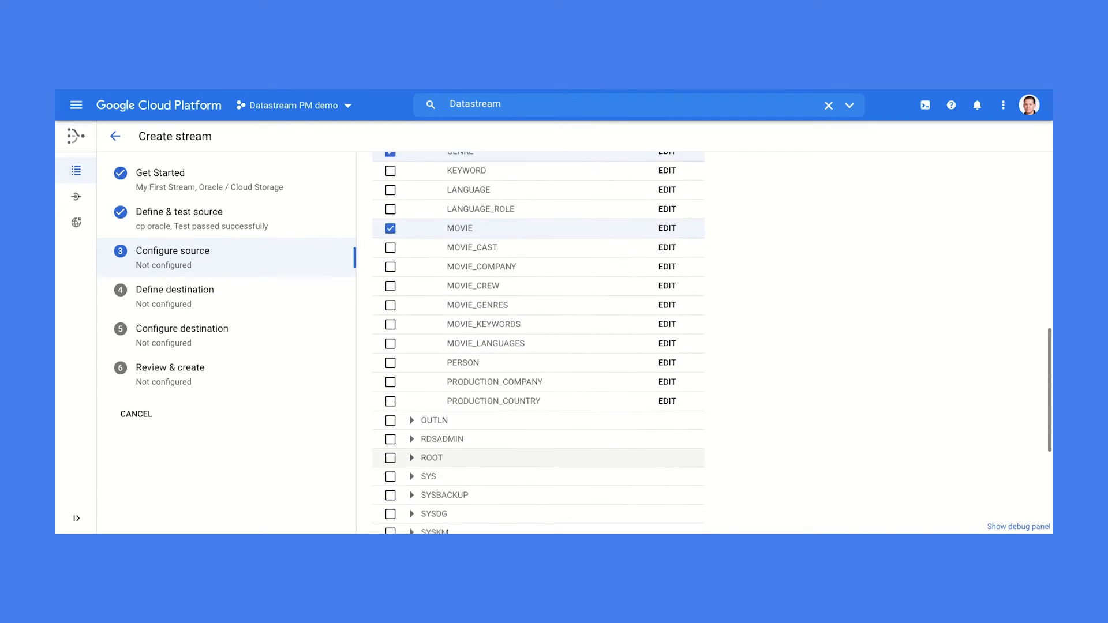
pyautogui.scroll(-3)
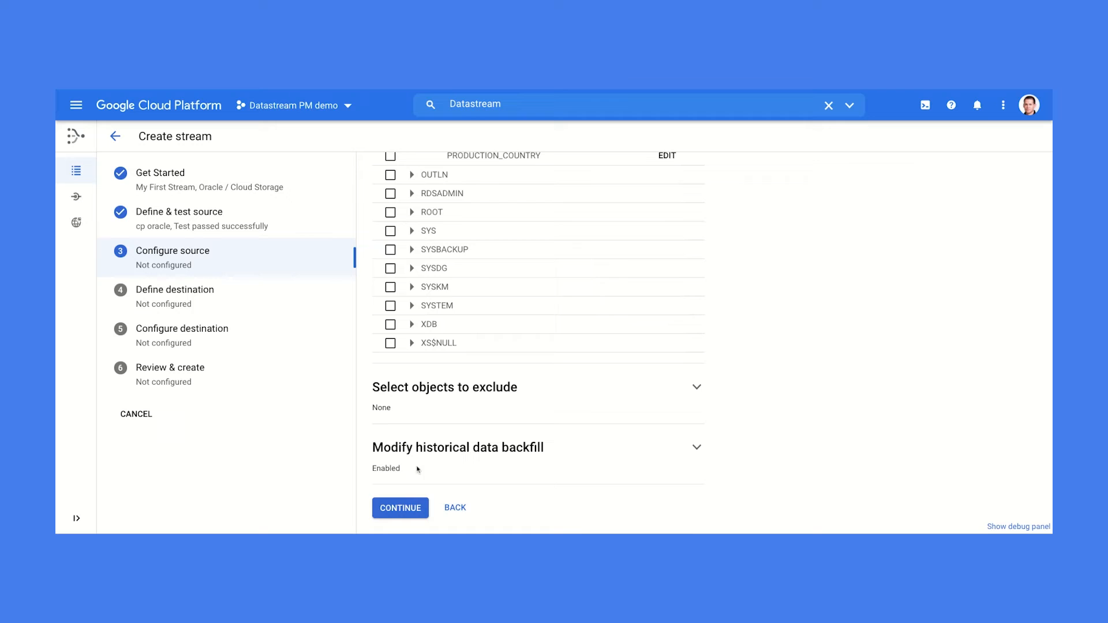
pyautogui.click(696, 446)
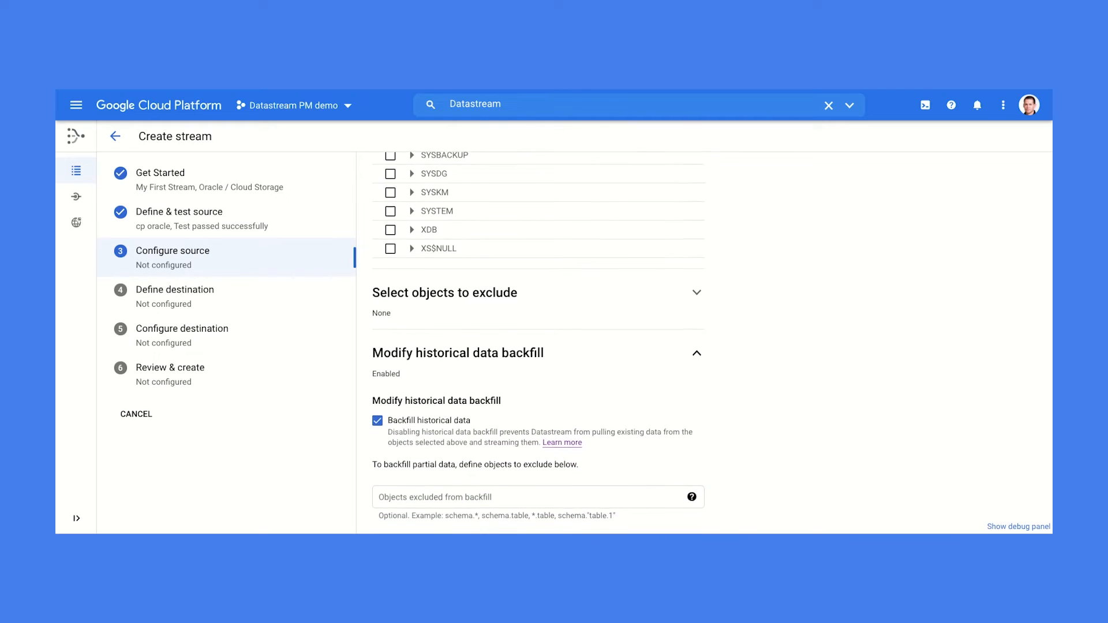
pyautogui.click(173, 290)
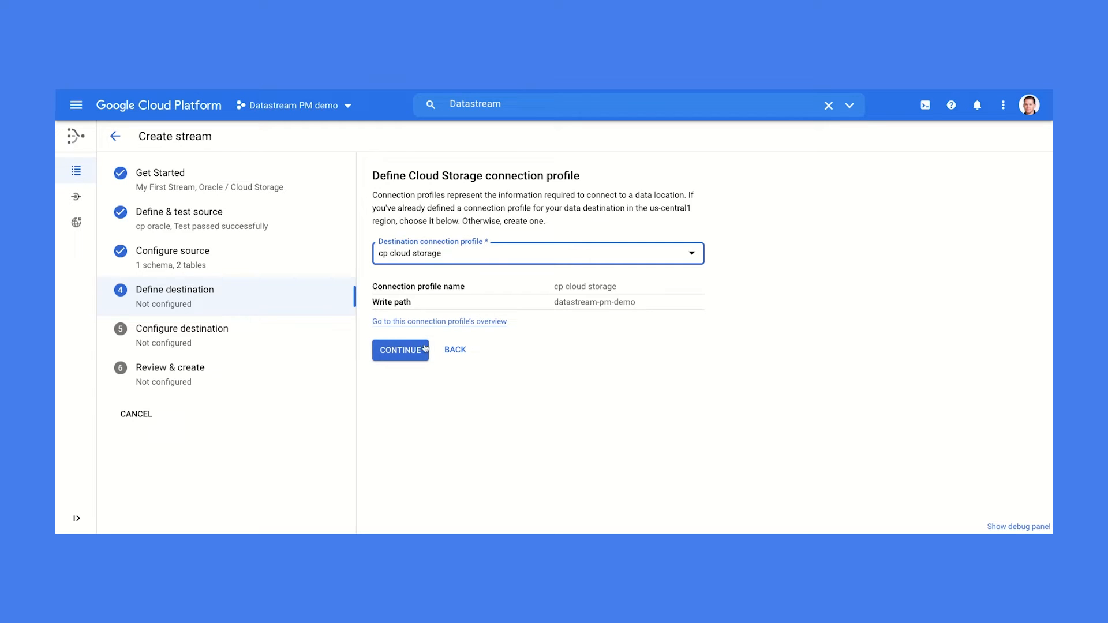
# - Confirm the cp cloud storage destination profile and proceed to file settings
pyautogui.click(400, 349)
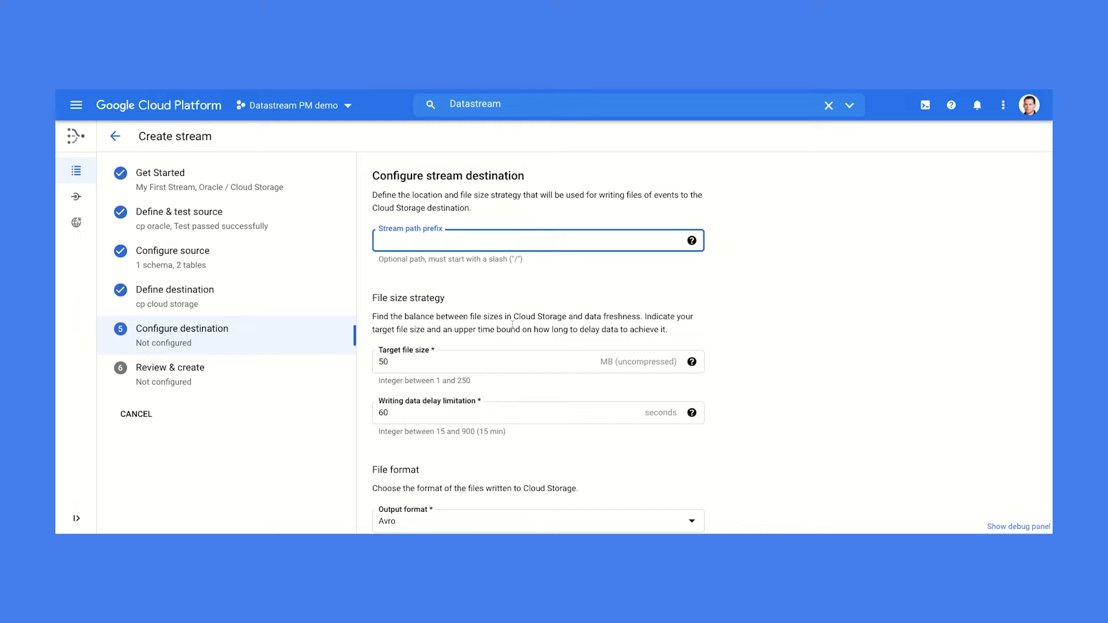
# - Set the writing data delay limitation to 15 seconds and continue to review
pyautogui.scroll(-3)
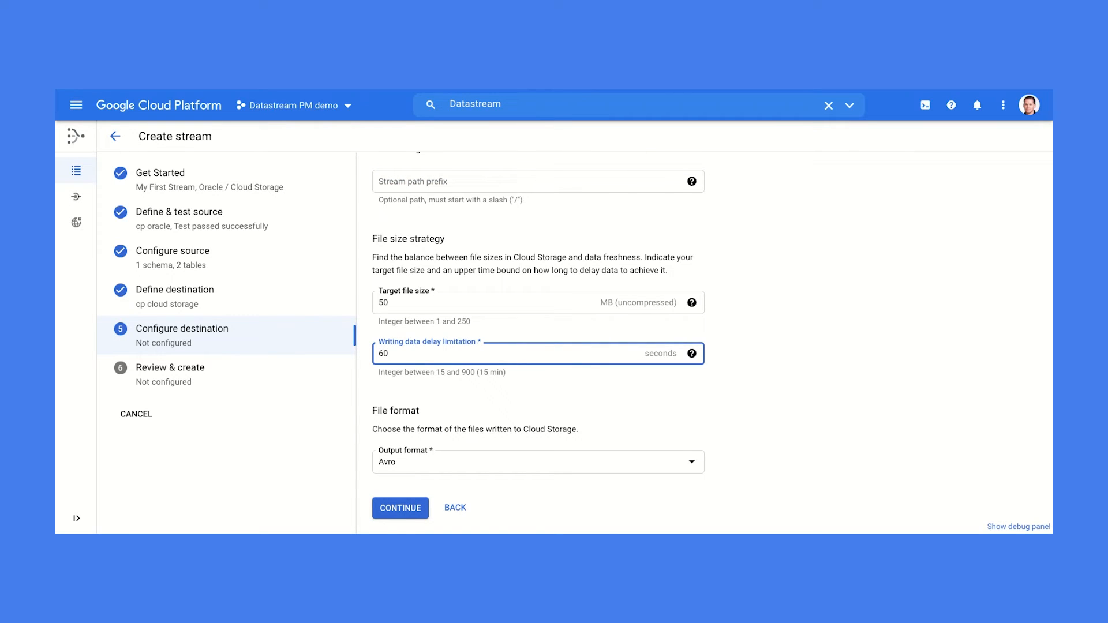
pyautogui.write('1')
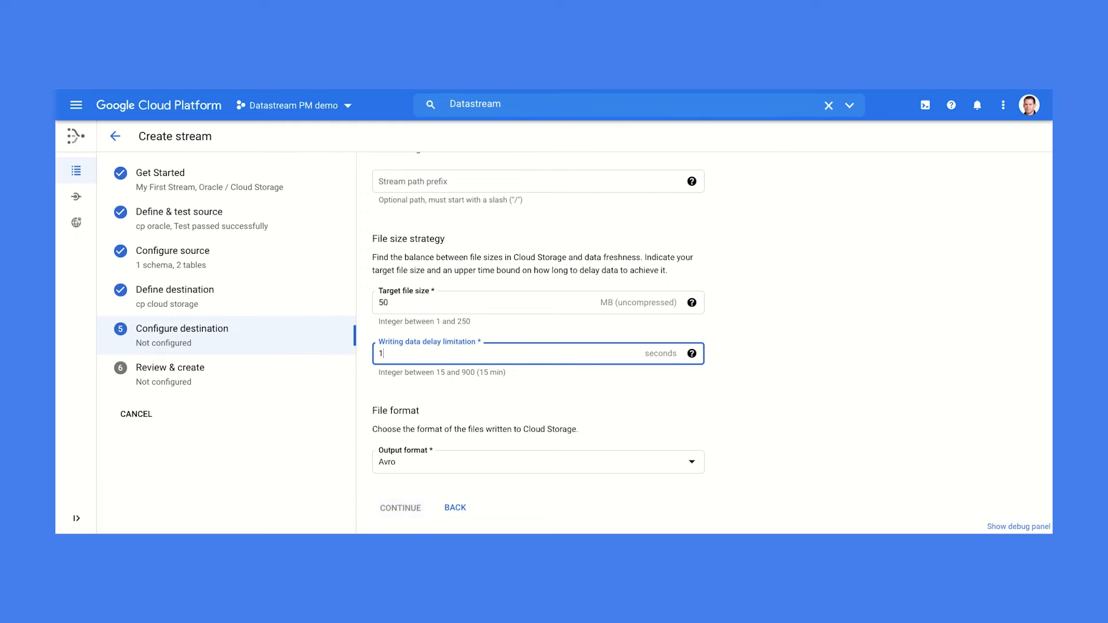
pyautogui.write('5')
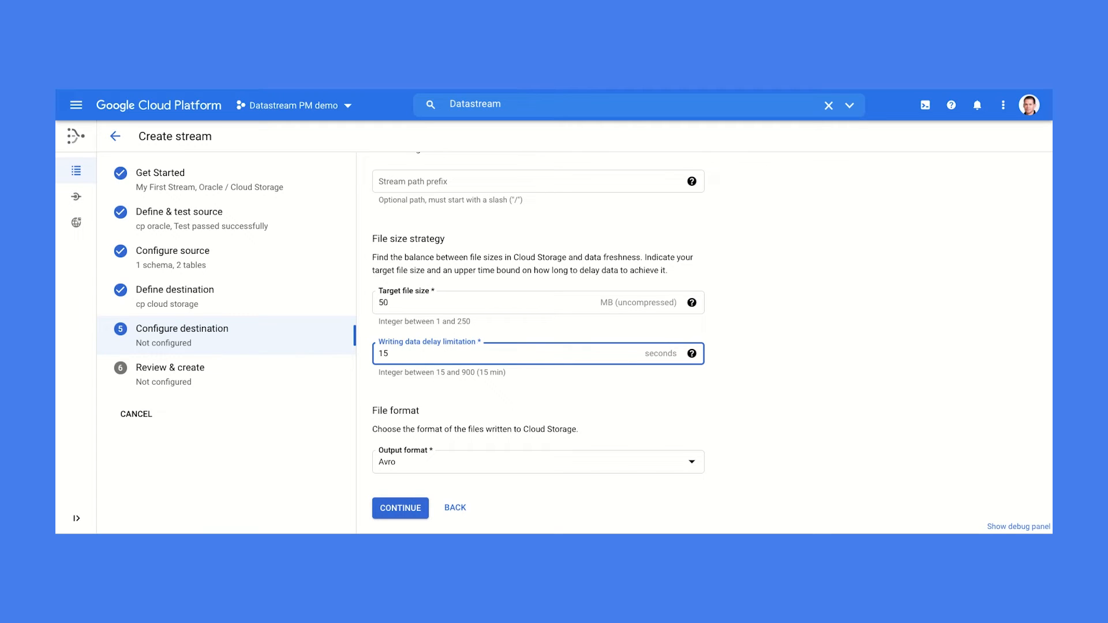
pyautogui.click(399, 508)
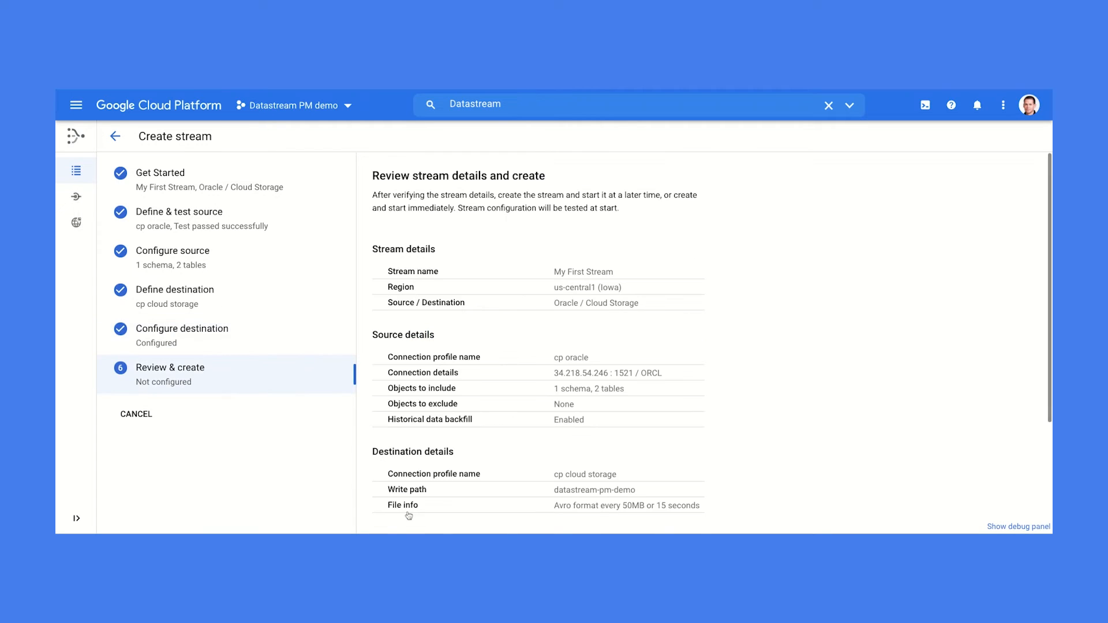
pyautogui.moveTo(520, 434)
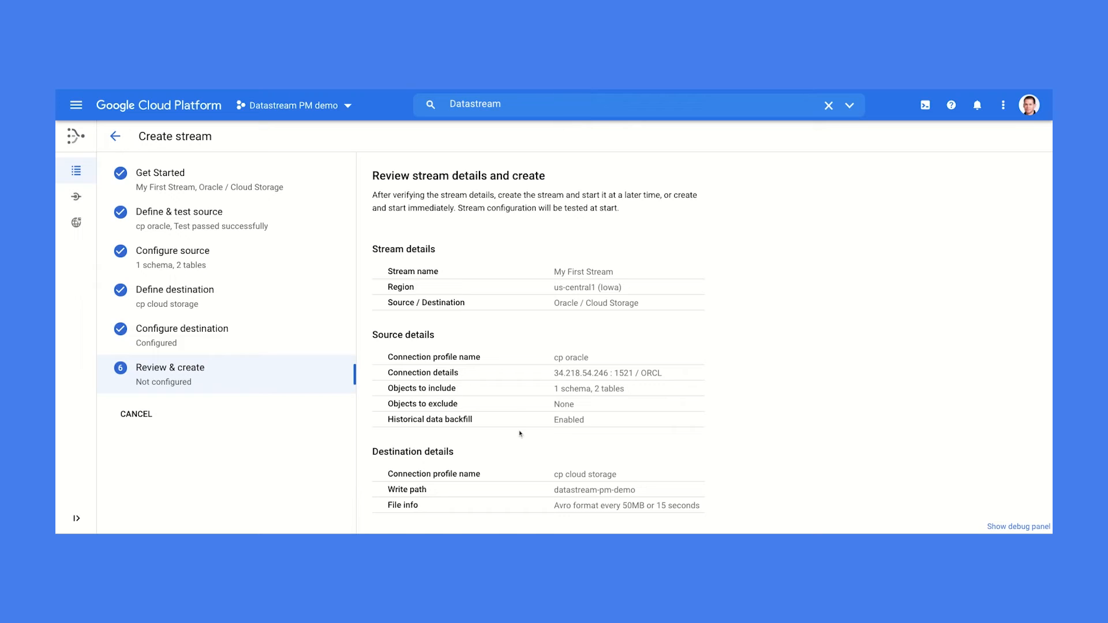
# - Run validation on the My First Stream configuration
pyautogui.scroll(-3)
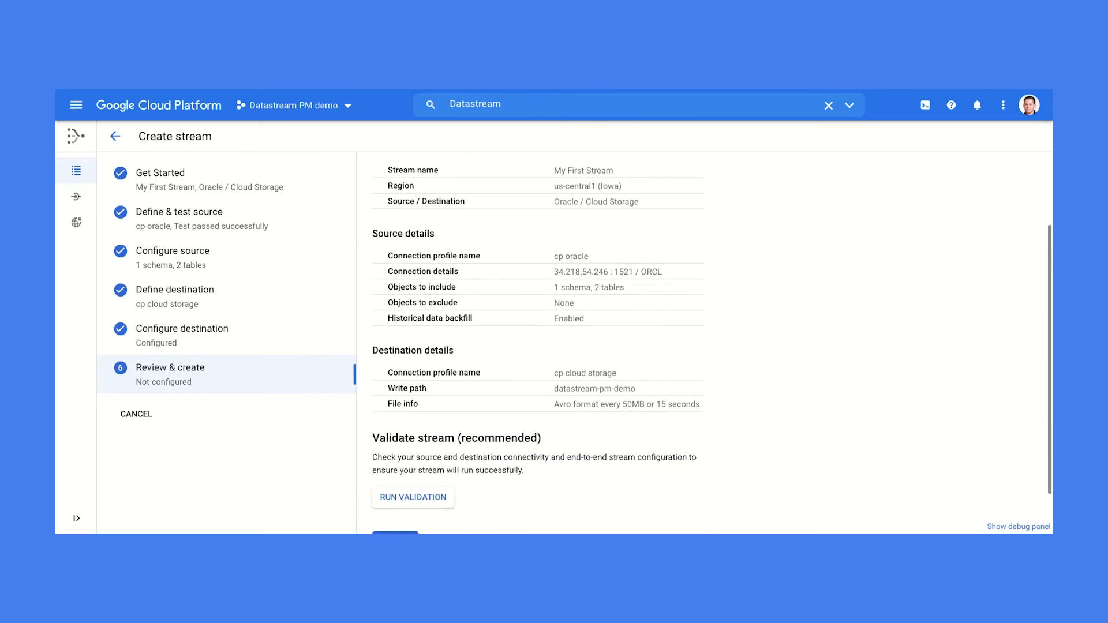
pyautogui.scroll(-3)
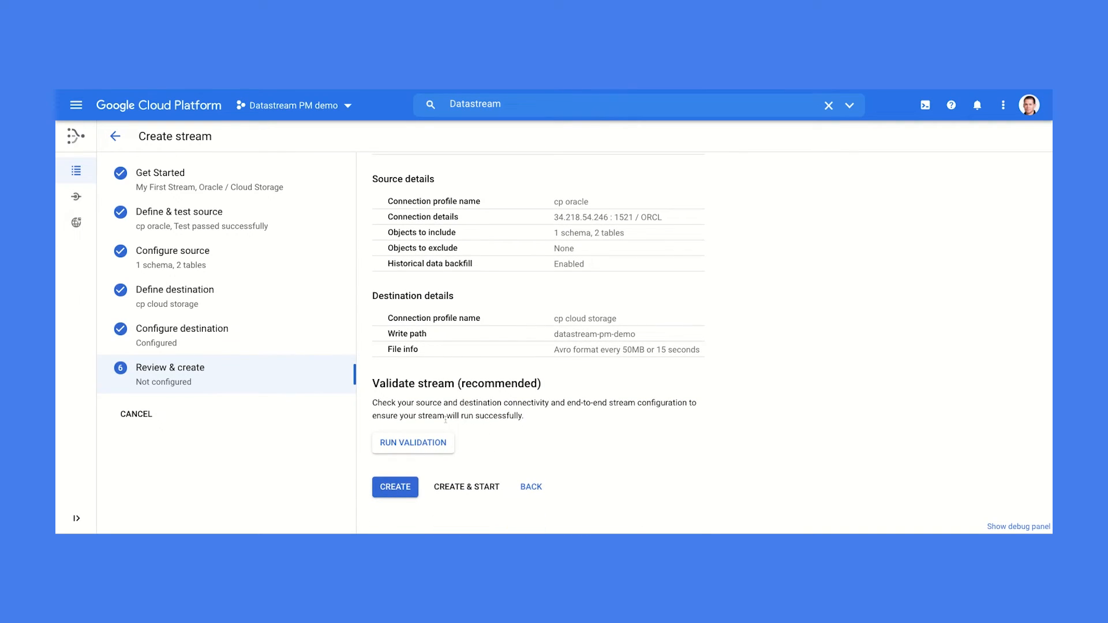
pyautogui.click(412, 443)
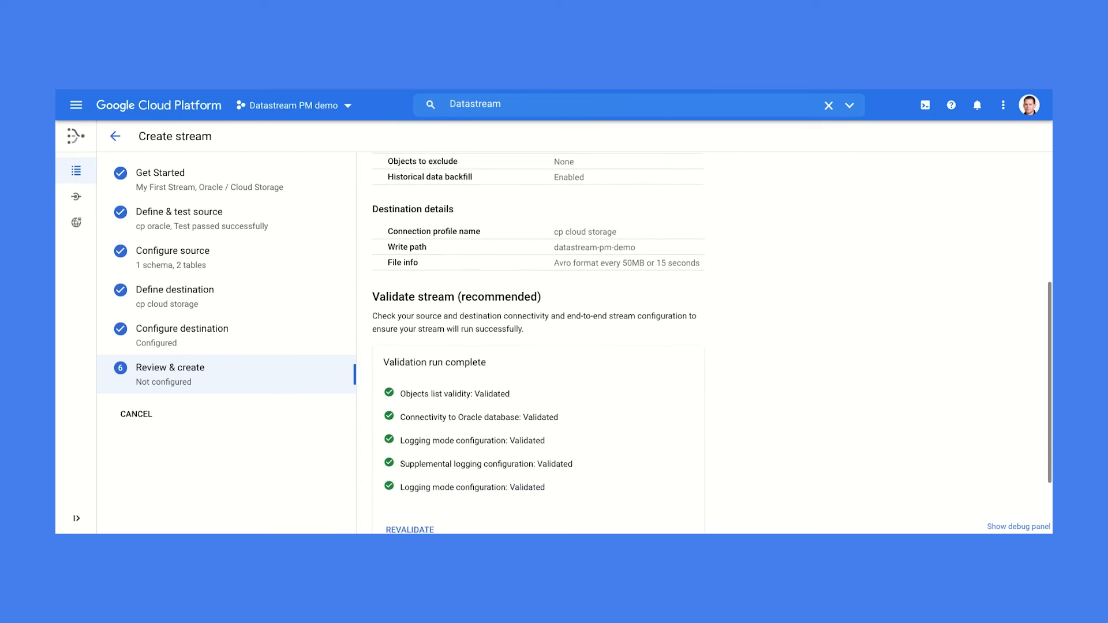
pyautogui.scroll(-3)
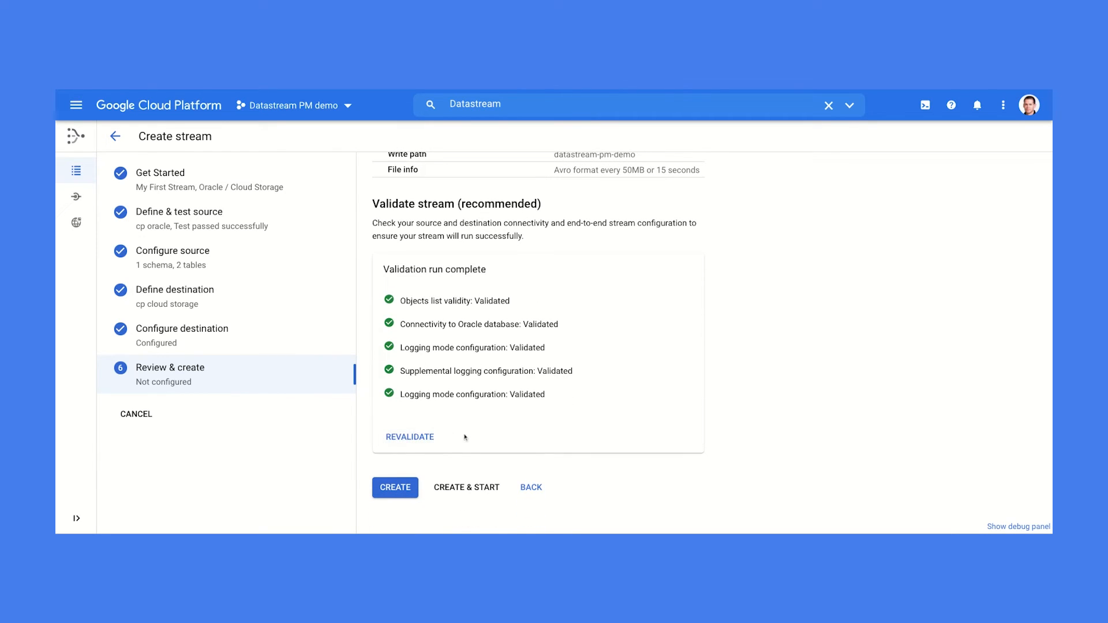
# - Create and start the stream, confirming Create and Start in the dialog
pyautogui.click(465, 487)
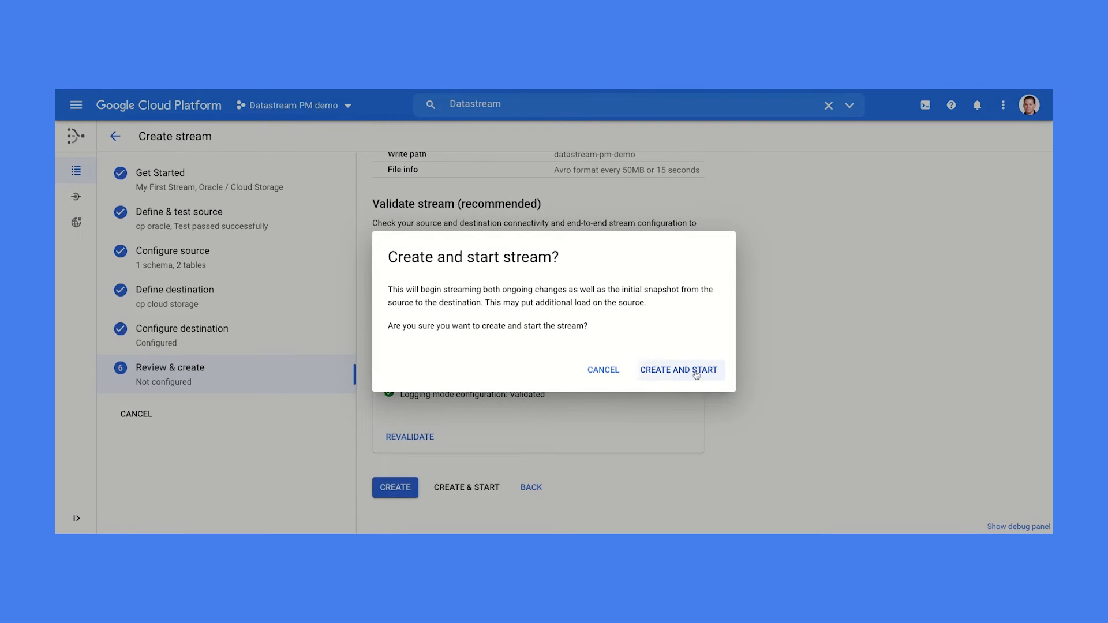
pyautogui.click(678, 369)
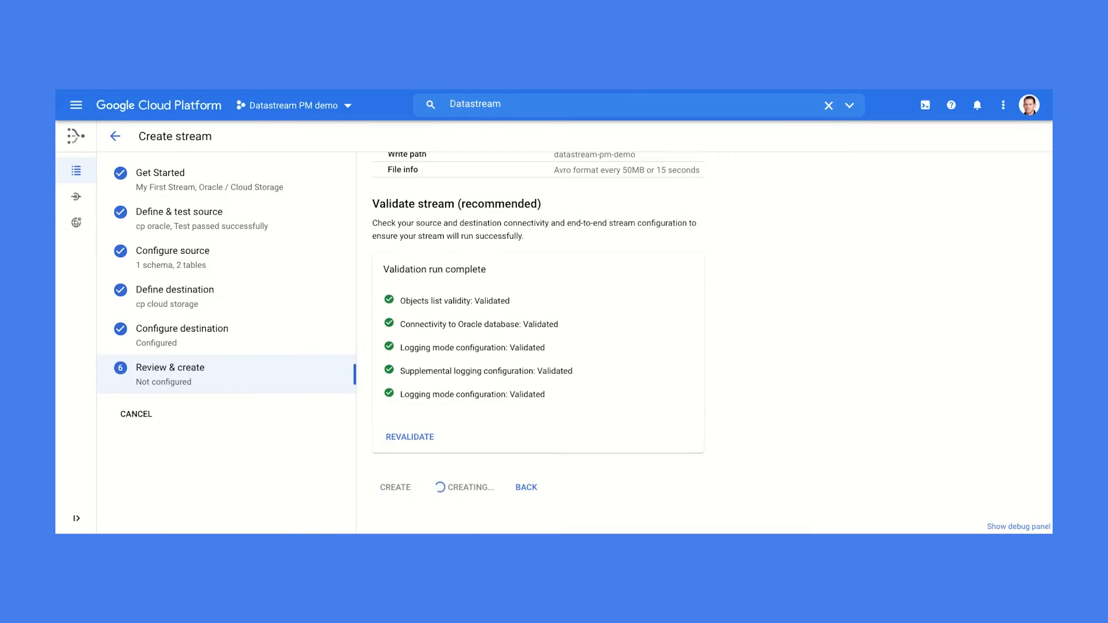
pyautogui.click(395, 487)
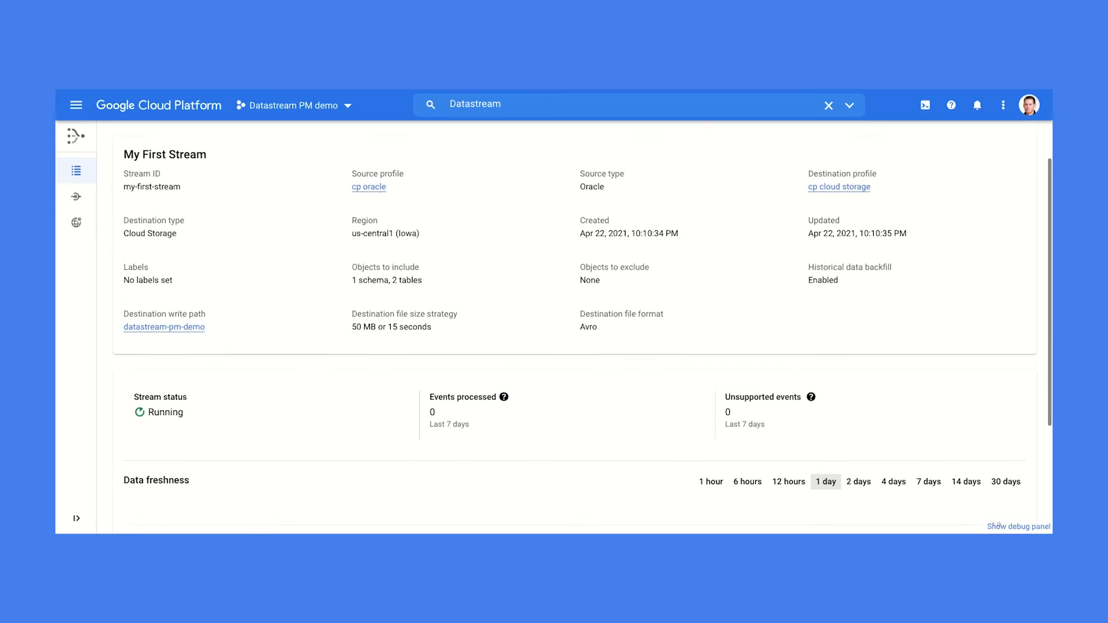
# - Set data freshness to 1 hour and scroll through the Monitoring charts
pyautogui.scroll(-3)
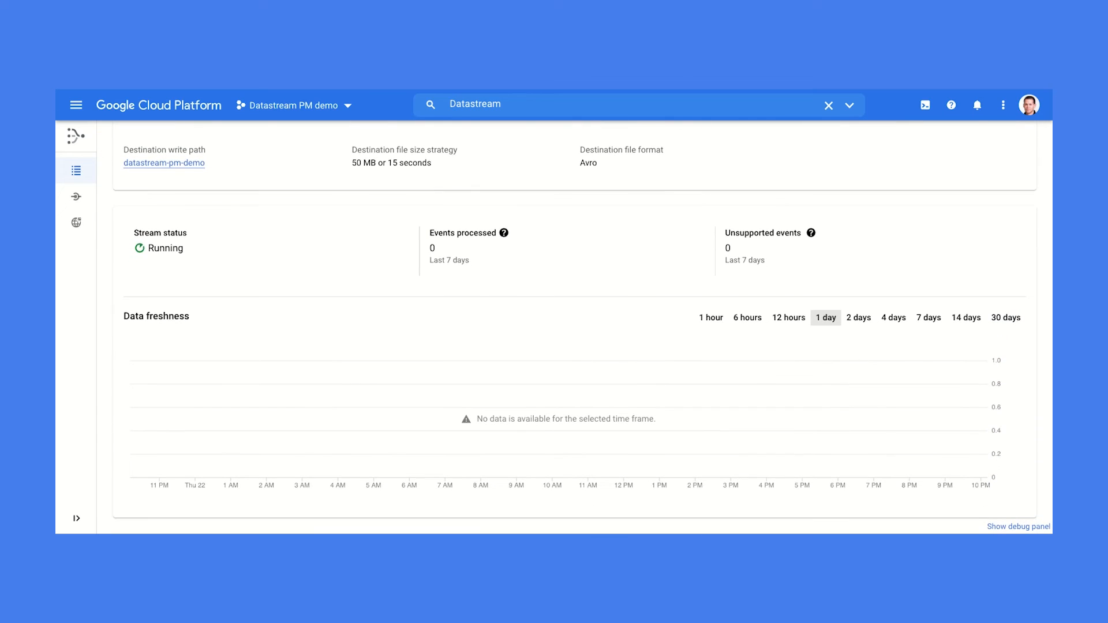
pyautogui.click(711, 318)
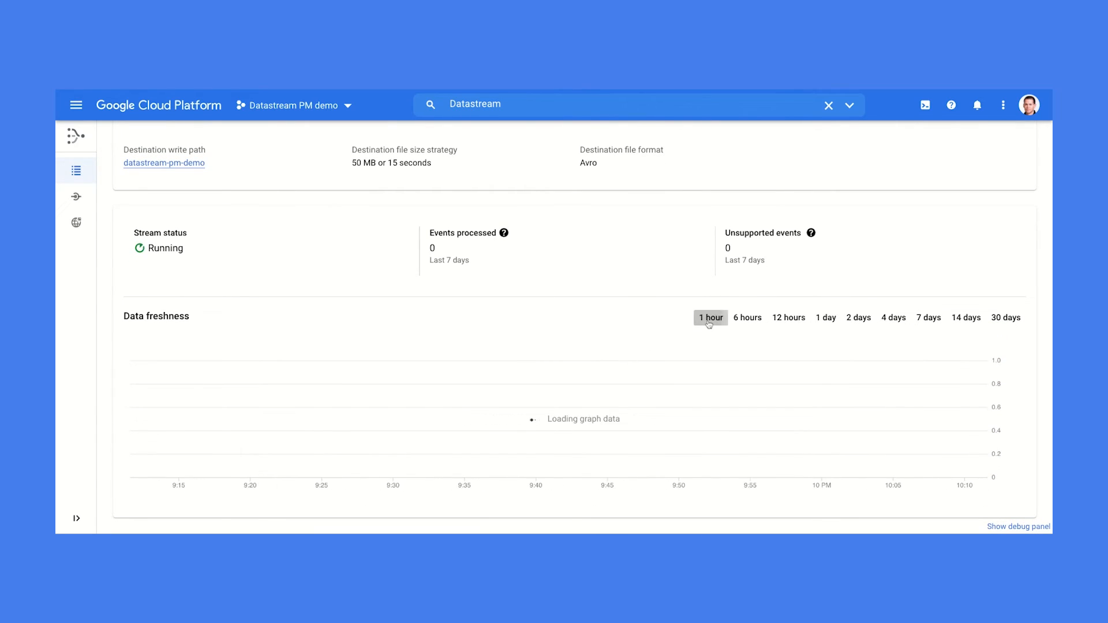
pyautogui.click(210, 163)
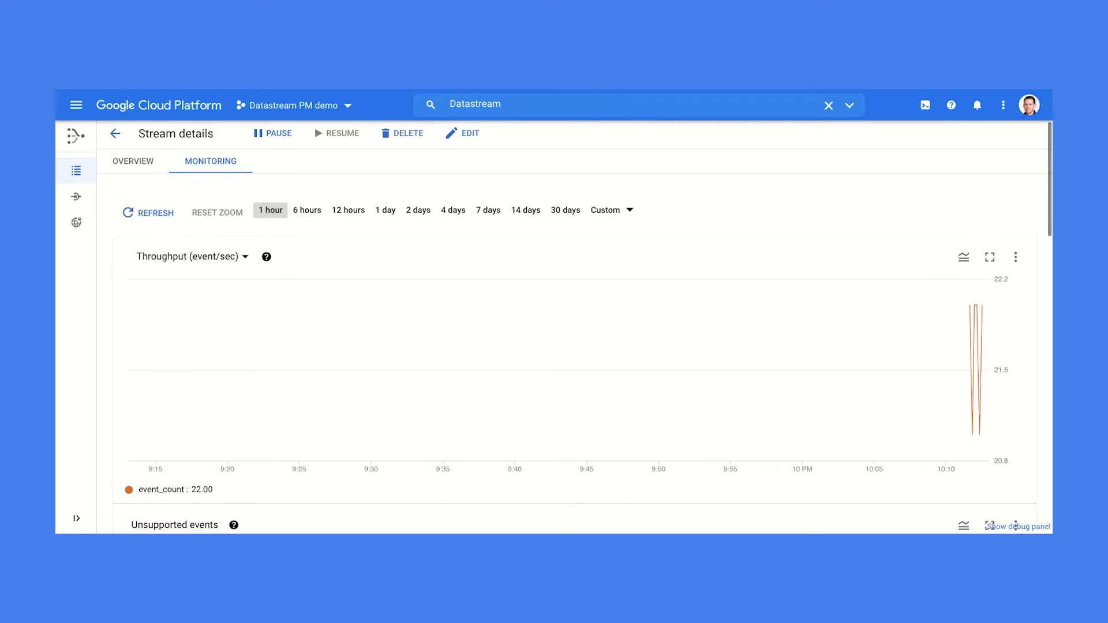
pyautogui.scroll(-3)
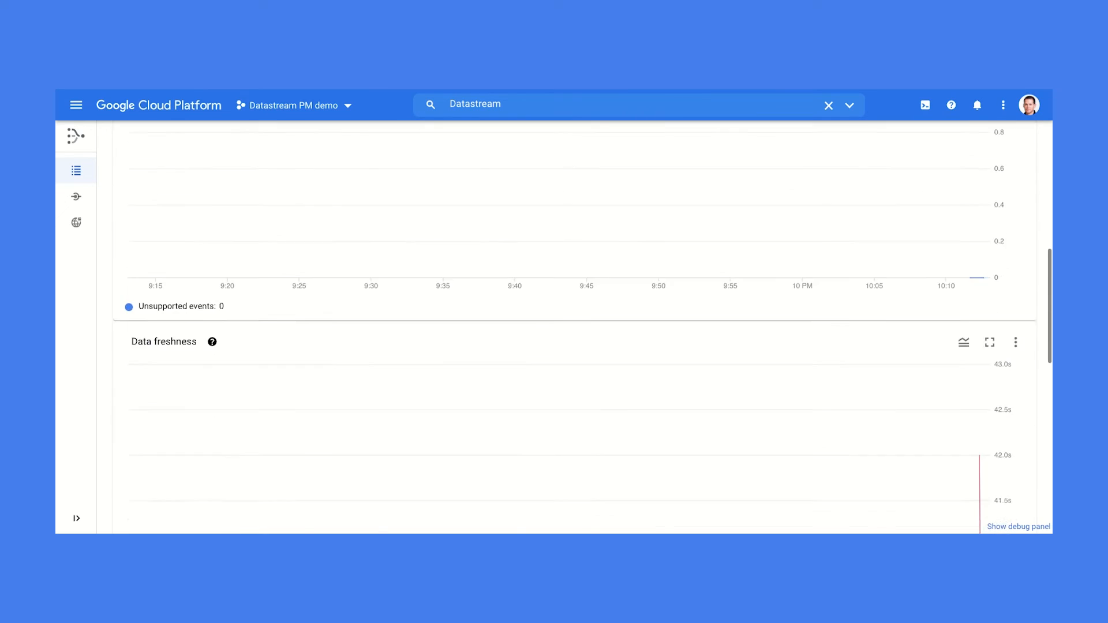
pyautogui.scroll(-3)
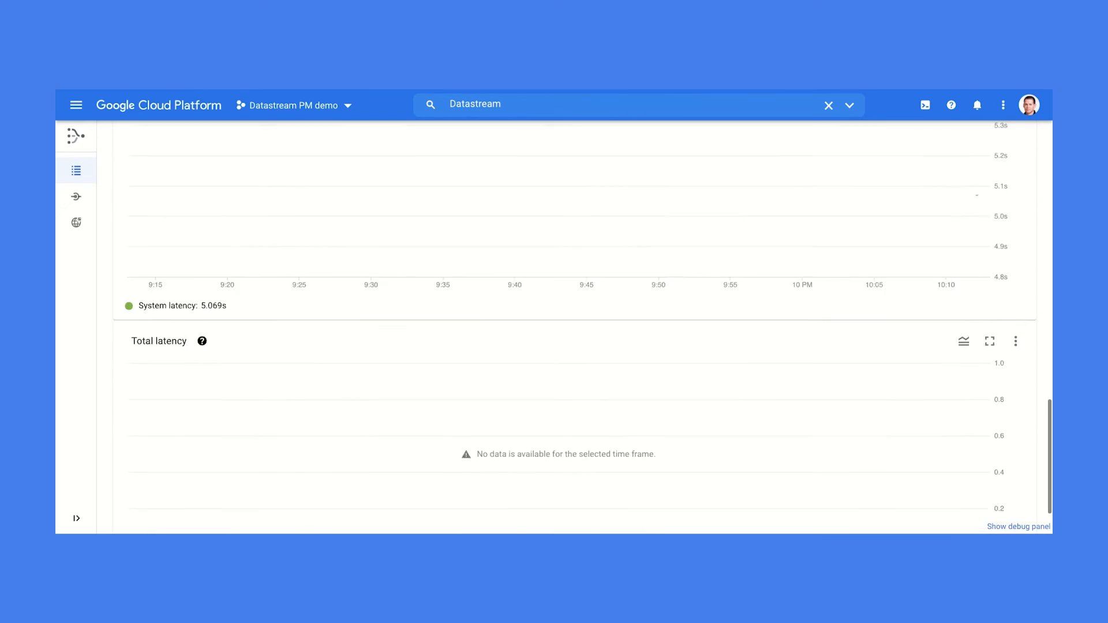